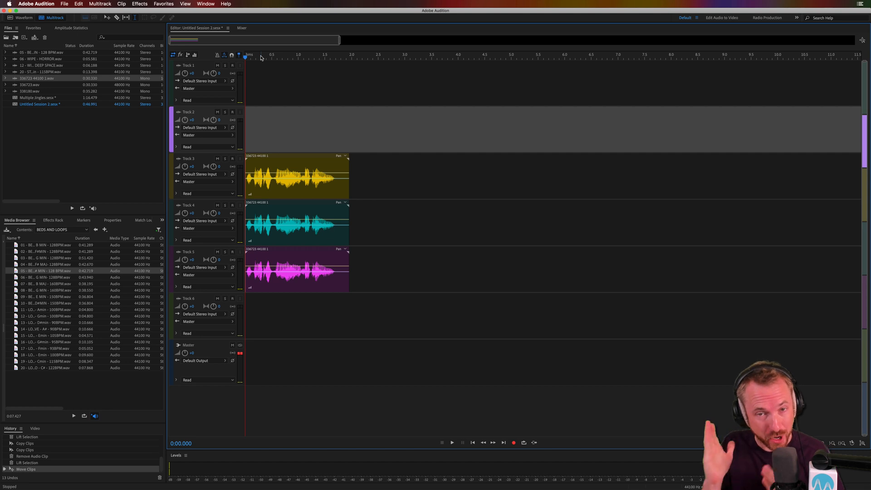
mouse_move(329, 46)
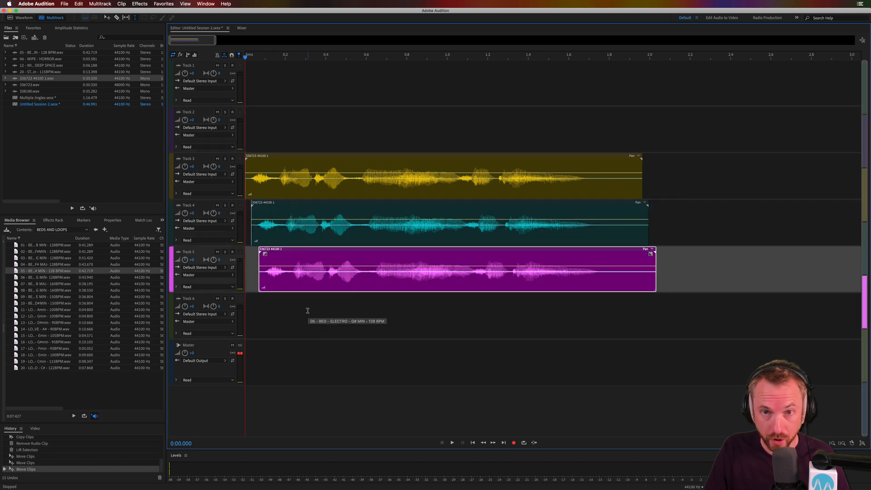
- Nudge the Track 4 and Track 5 voice clips a few milliseconds later
click(451, 442)
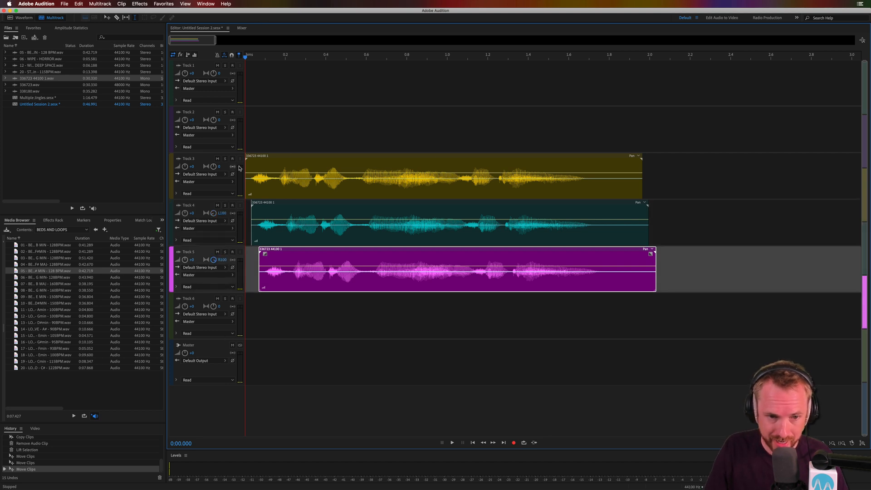
mouse_move(388, 175)
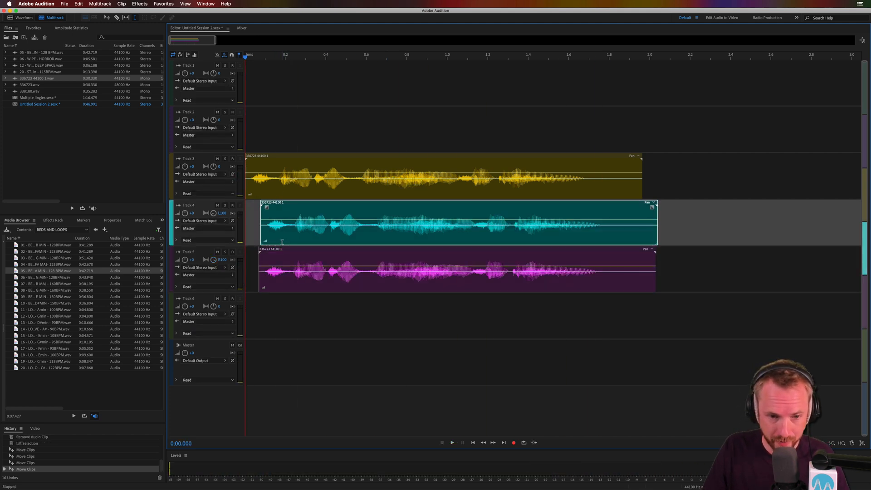
- Add a Scientific Filter with the Drop Off Below 250Hz preset to Track 4
click(452, 442)
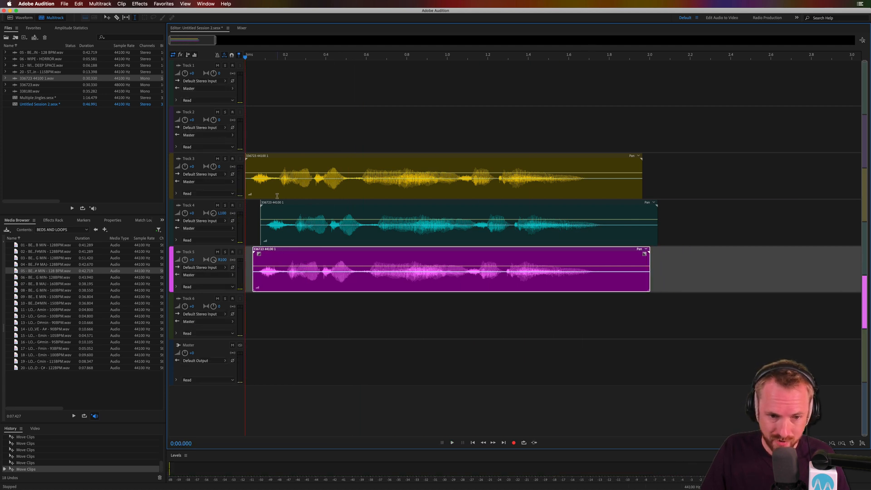
click(452, 442)
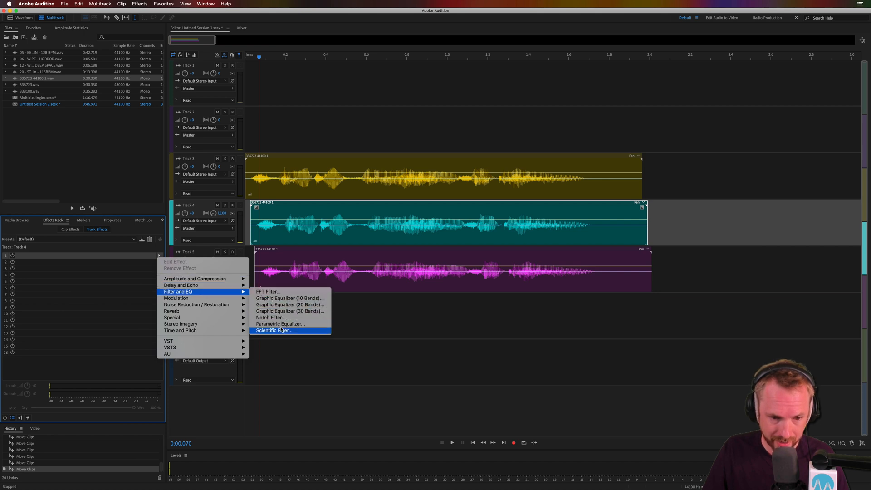
click(273, 330)
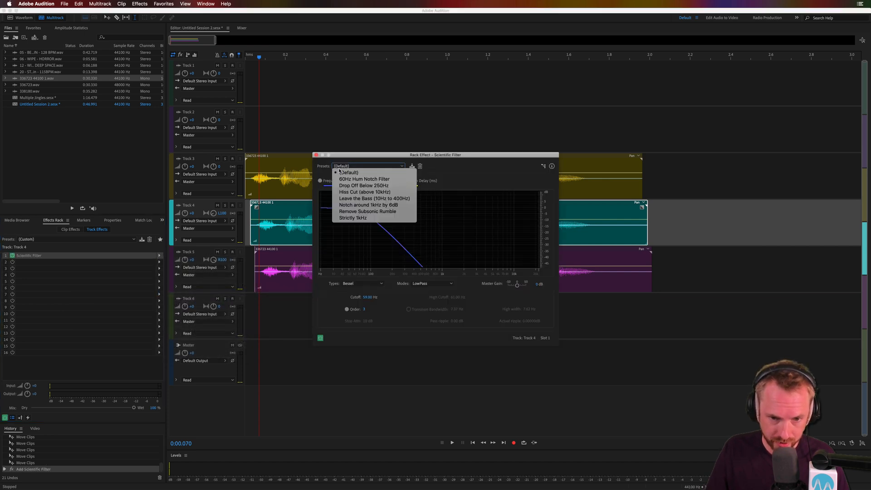
click(363, 185)
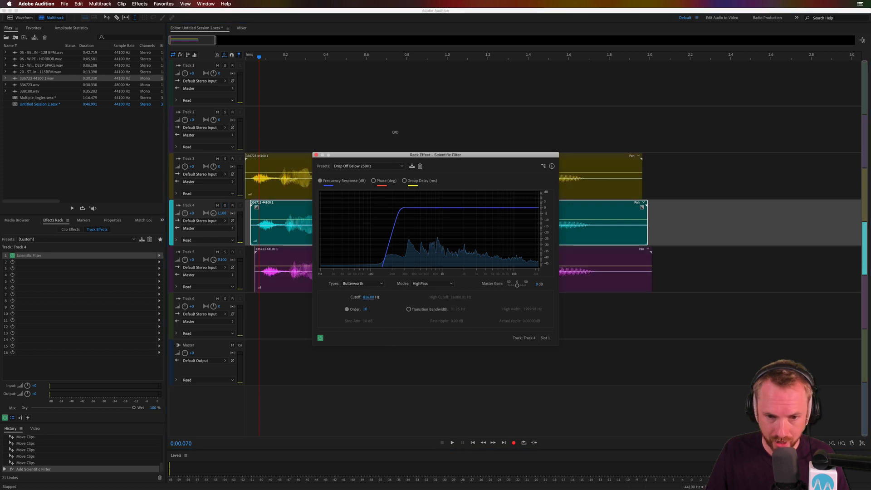
- Play back the voices to hear Track 4's high-pass filter near 817 Hz
click(451, 442)
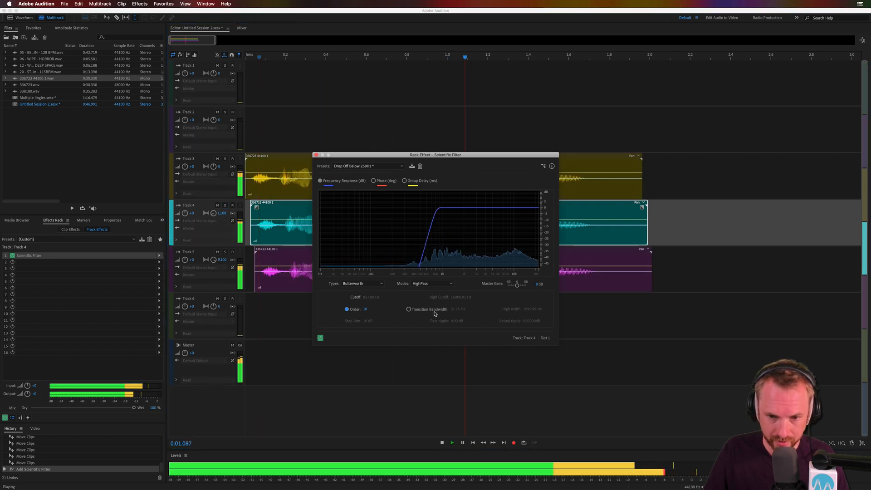
click(461, 442)
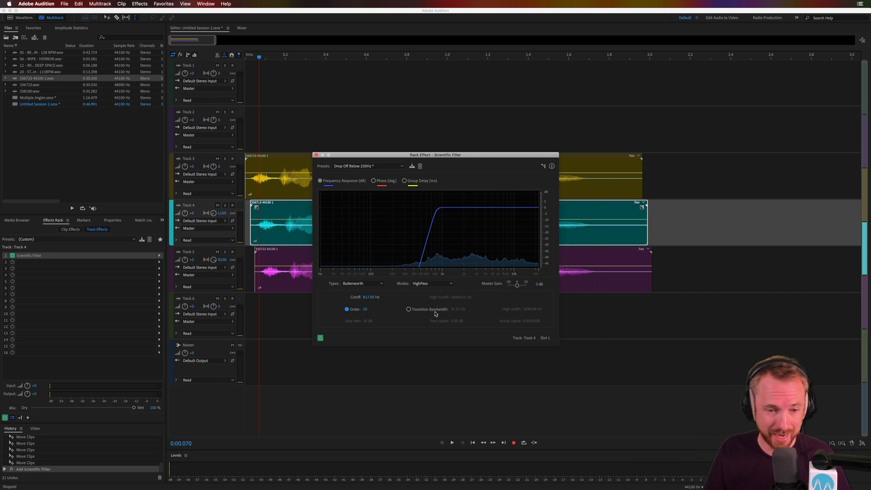
mouse_move(371, 303)
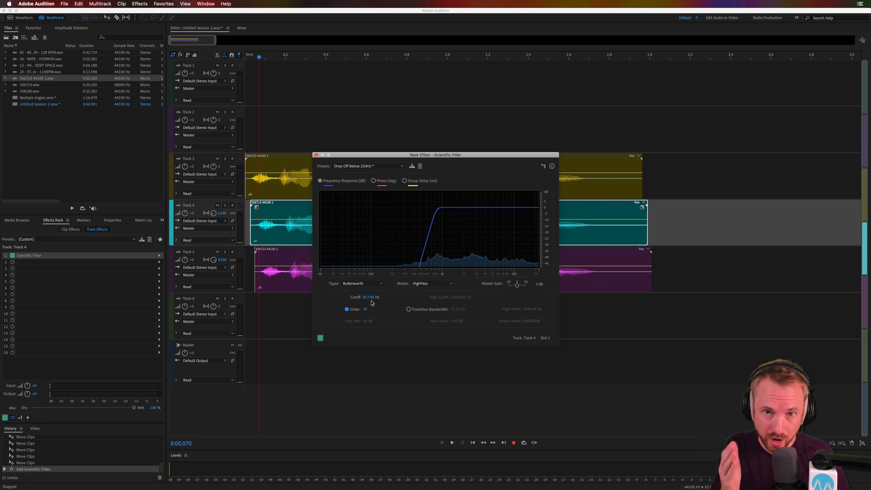